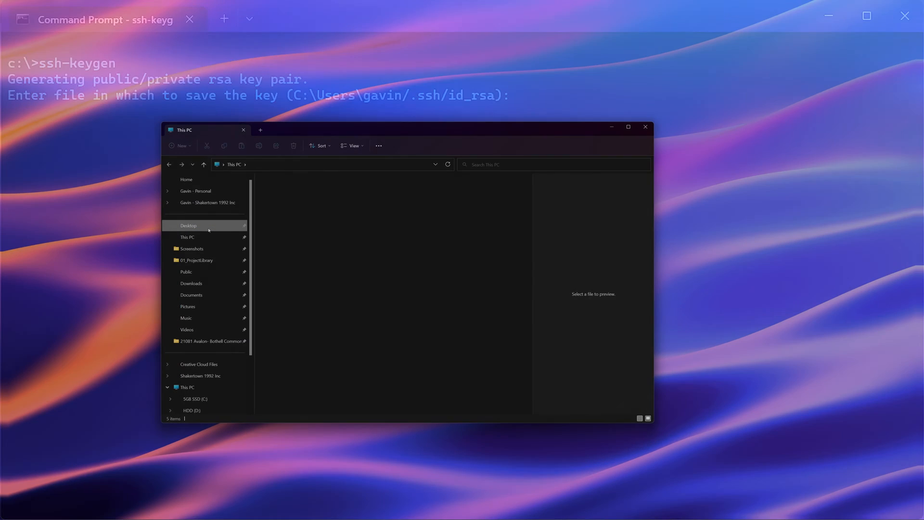
Open the Desktop folder in File Explorer and select its full path in the address bar.
click(189, 225)
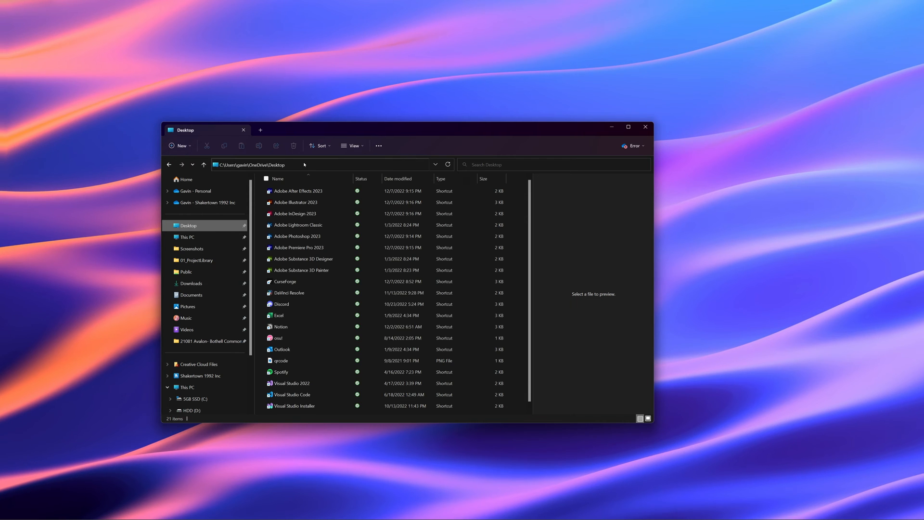
click(271, 165)
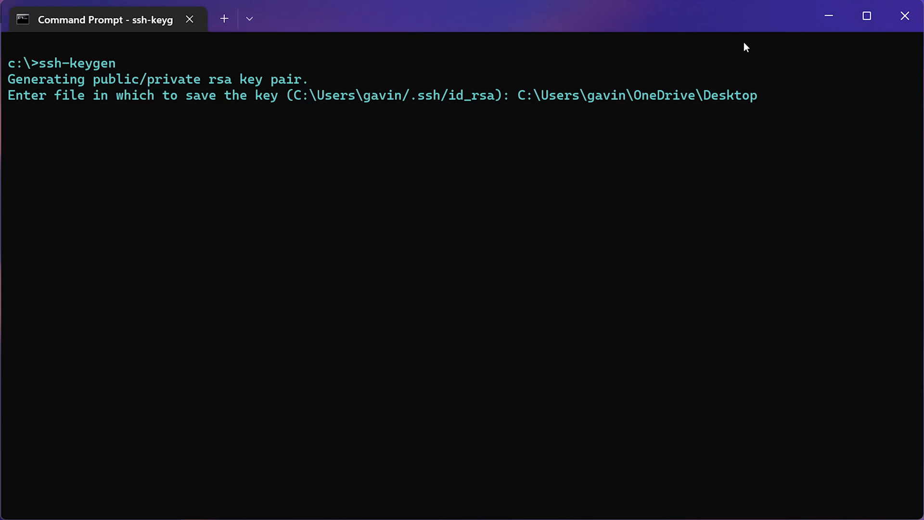
Save the ssh-keygen key as 'potato' in the Desktop folder by appending \potato to the path.
text(\potato)
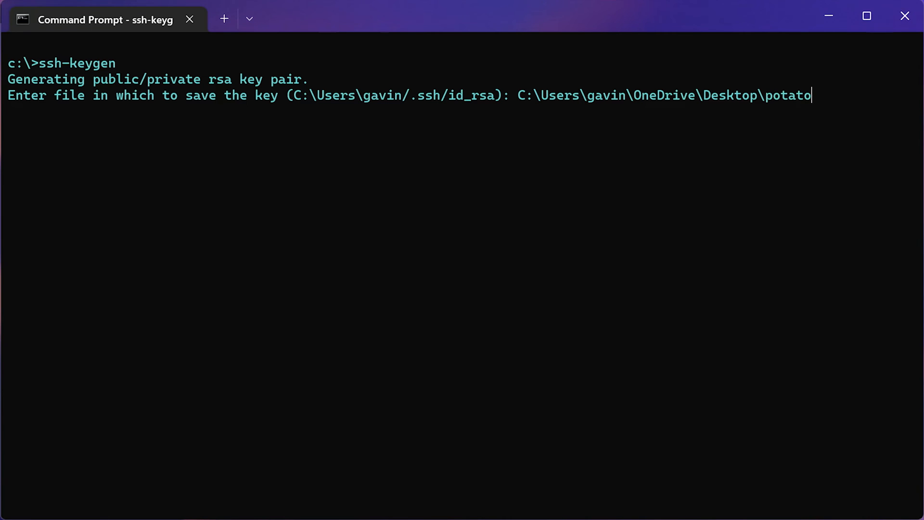
text(-ssh)
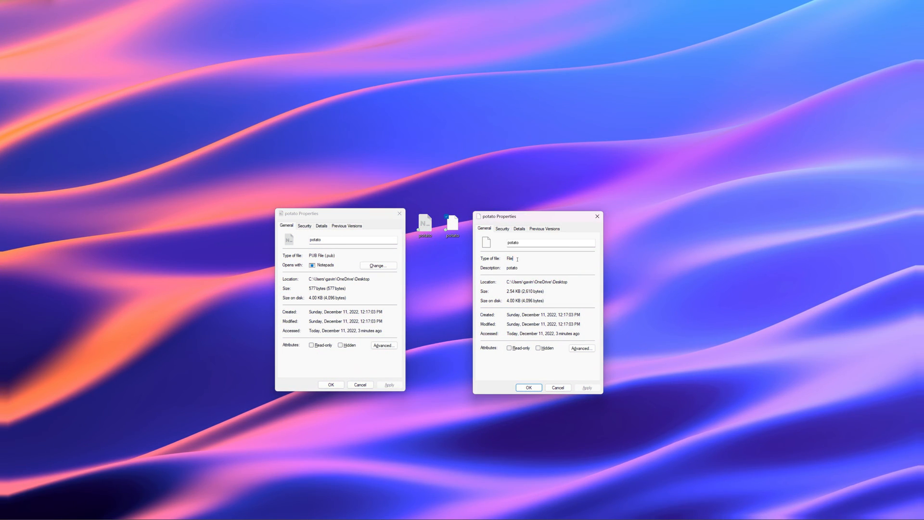
Highlight 'PUB File (.pub)' as the first potato key's file type in Properties.
click(322, 256)
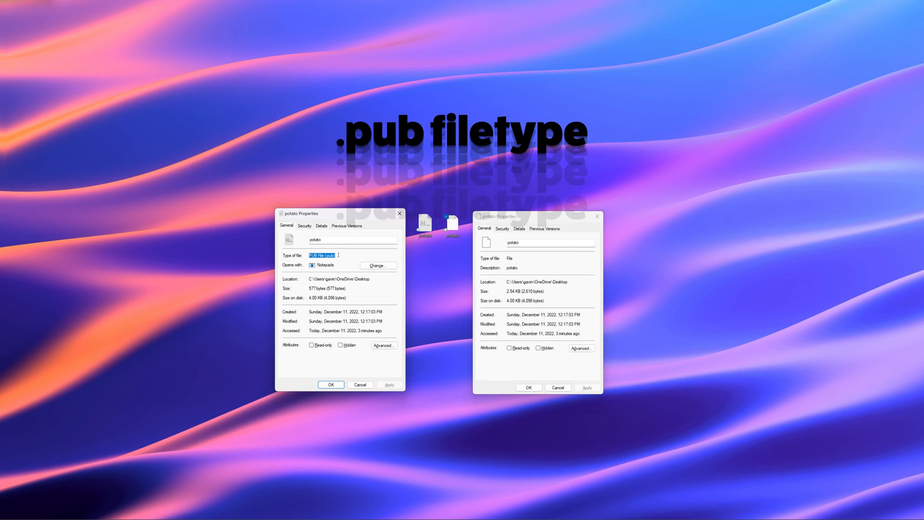